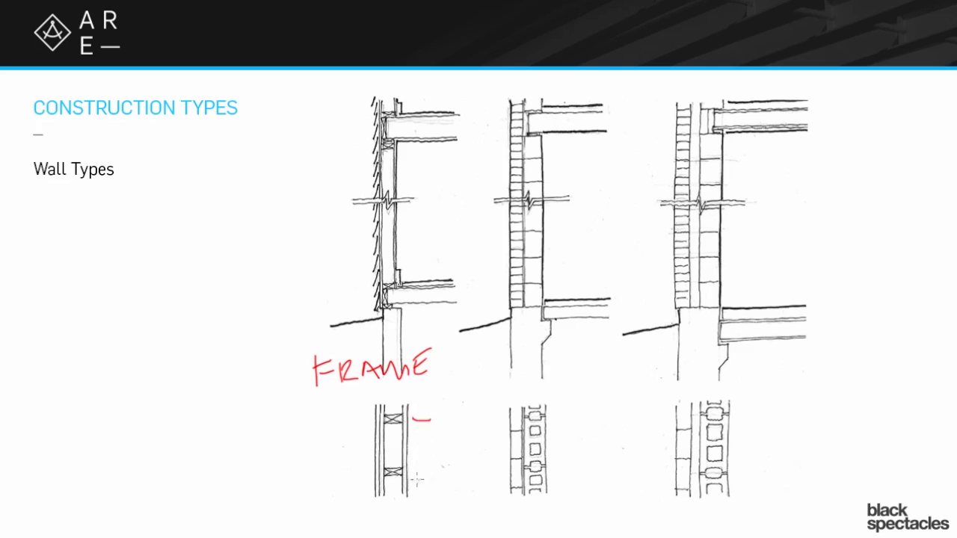
Step: Draw the red stud-spacing dimension line with end ticks beside the frame wall plan
left_click_drag(422, 418, 422, 471)
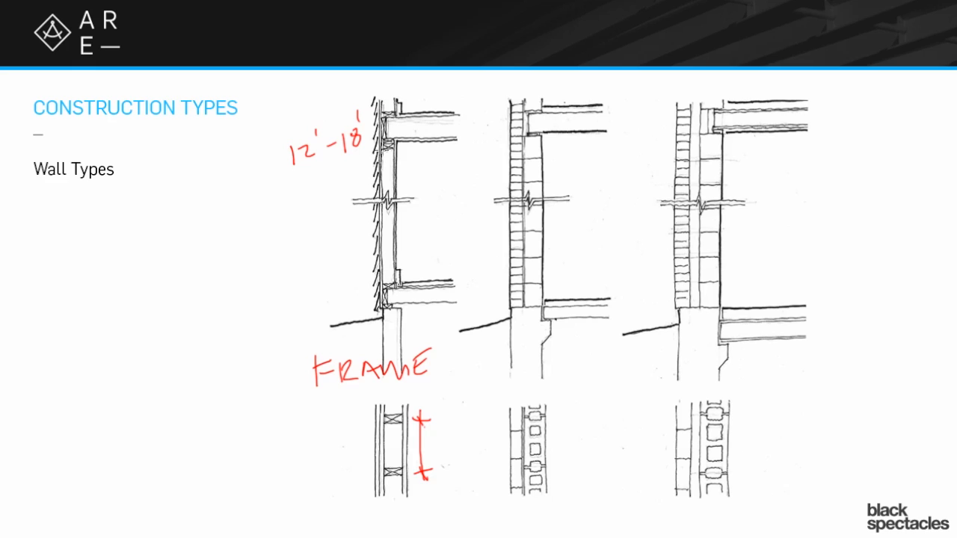
mouse_move(431, 170)
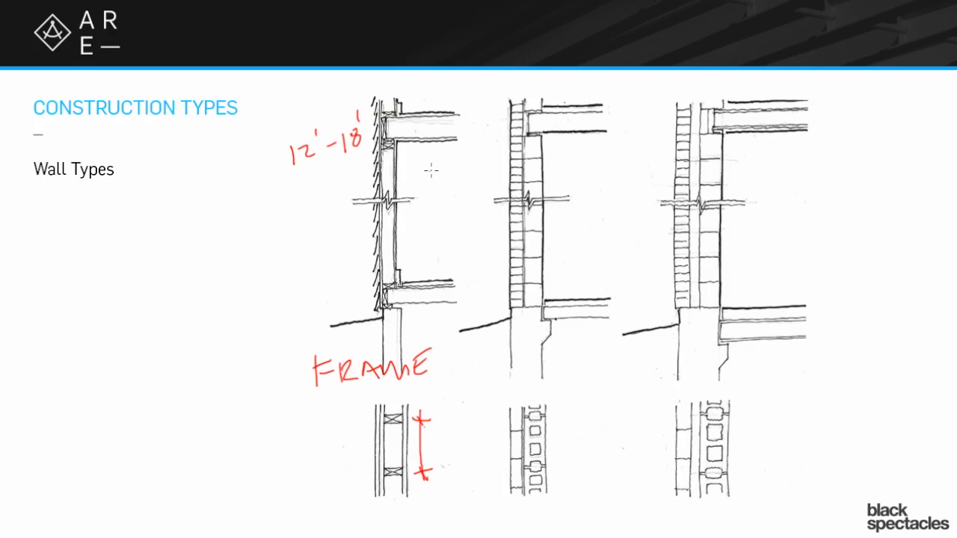